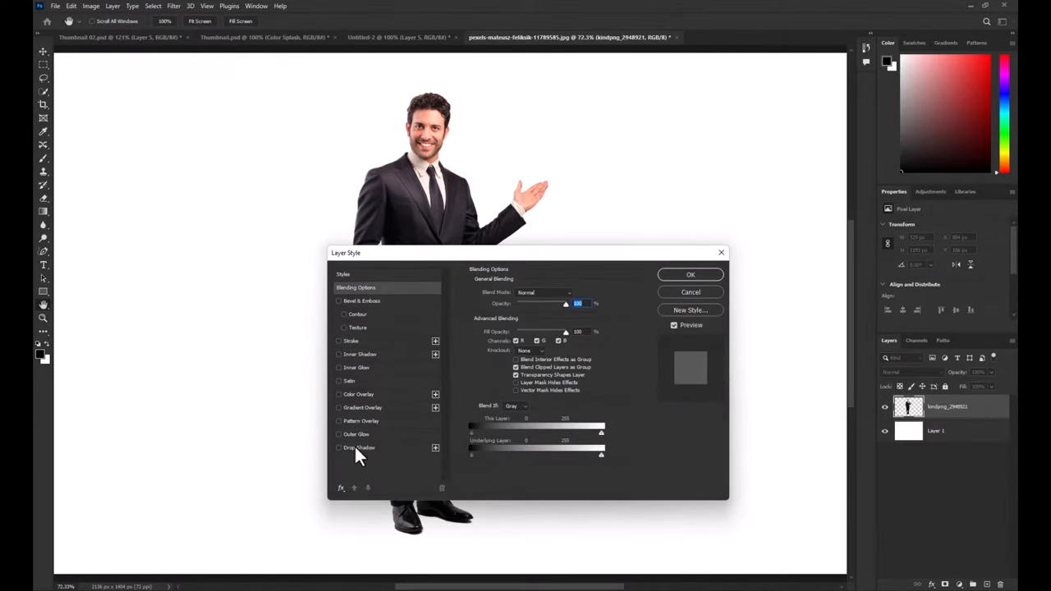
- Add a soft grey Drop Shadow layer style to the businessman, offset to the right
click(359, 447)
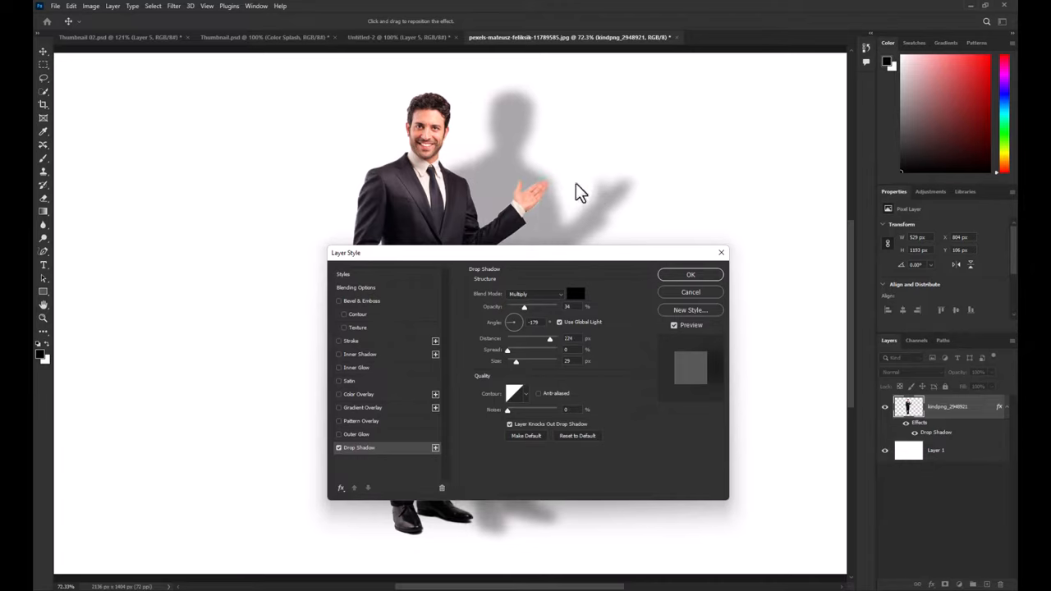
click(690, 275)
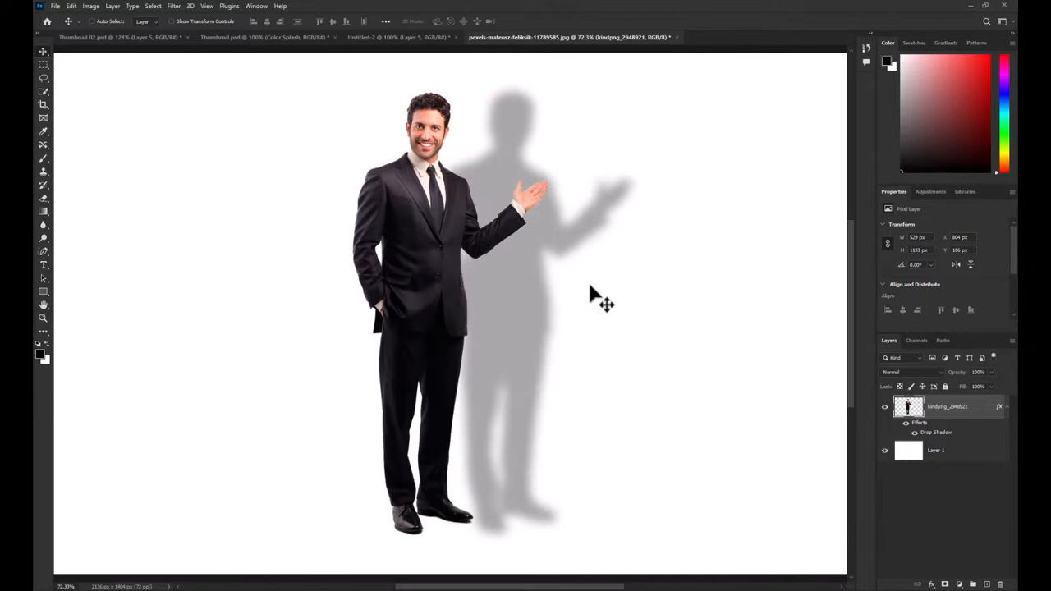
- Convert the businessman's drop shadow effect into its own layer with Layer > Layer Style > Create Layer
click(113, 6)
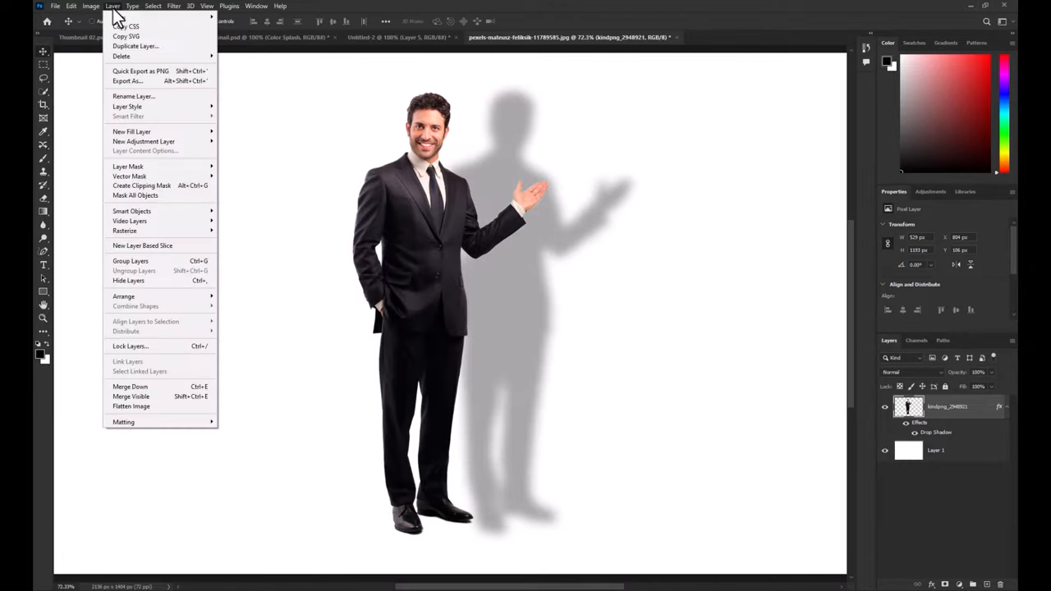
mouse_move(127, 106)
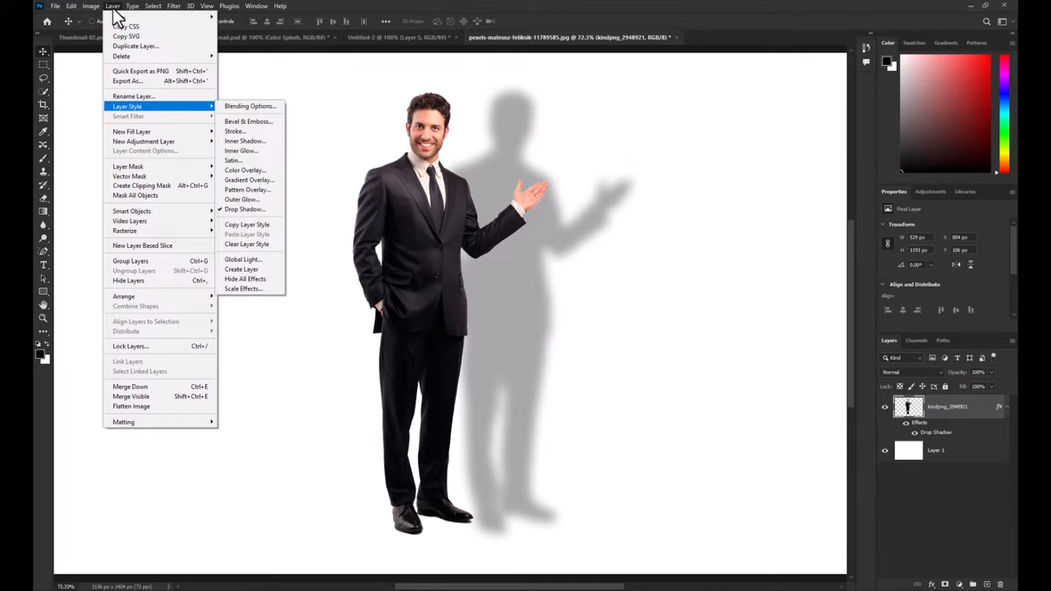
mouse_move(242, 269)
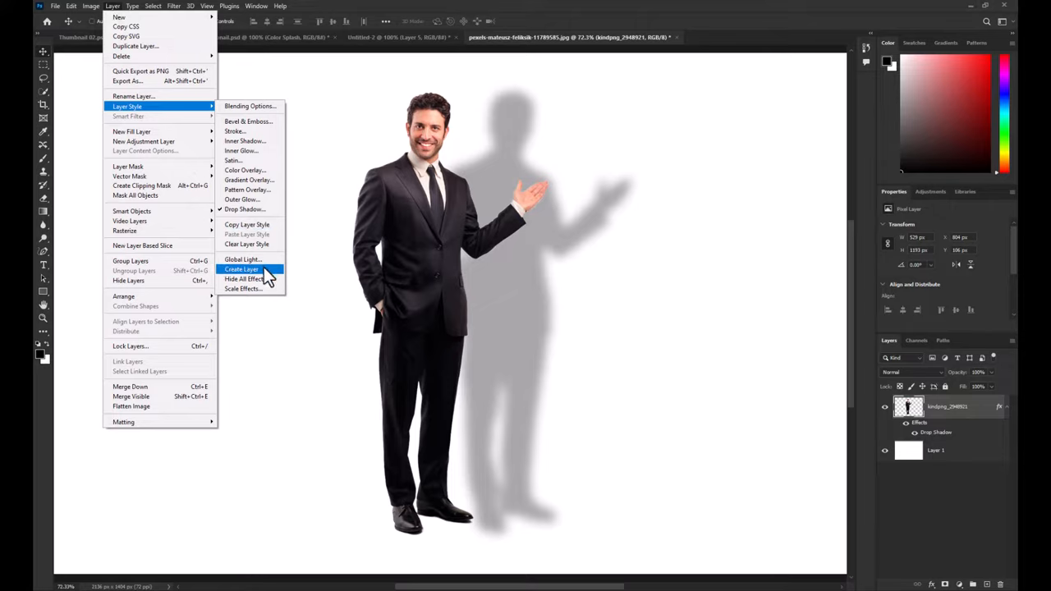
click(241, 269)
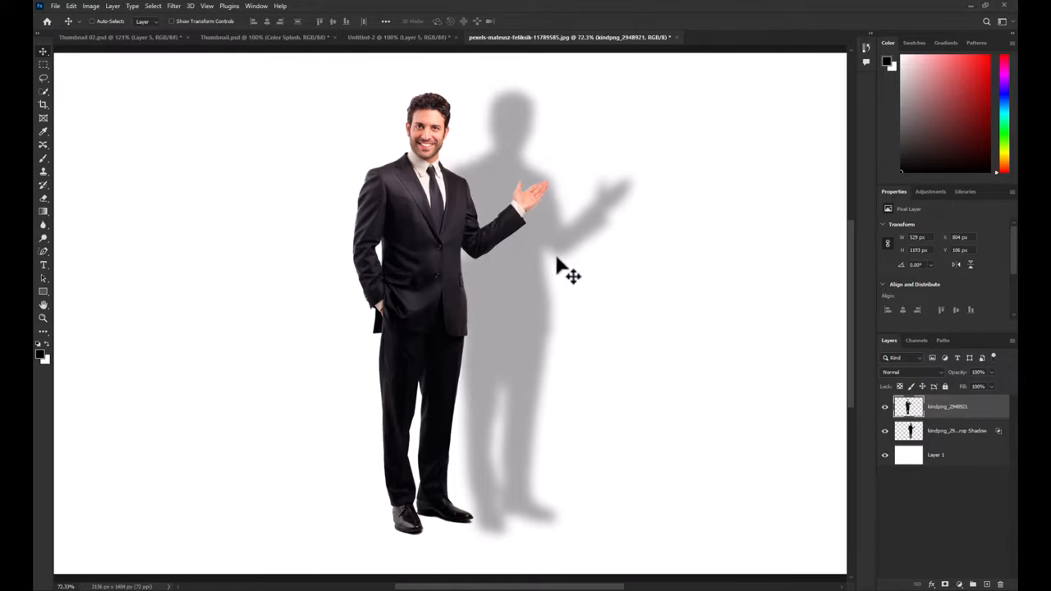
- Select the Drop Shadow layer and put it into Free Transform
click(957, 430)
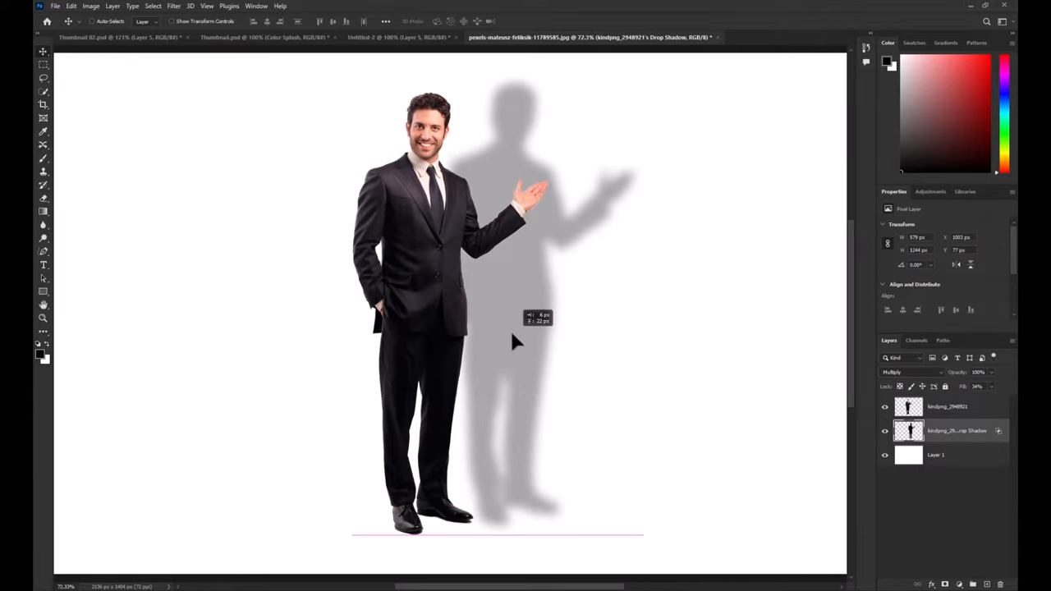
key(ctrl+t)
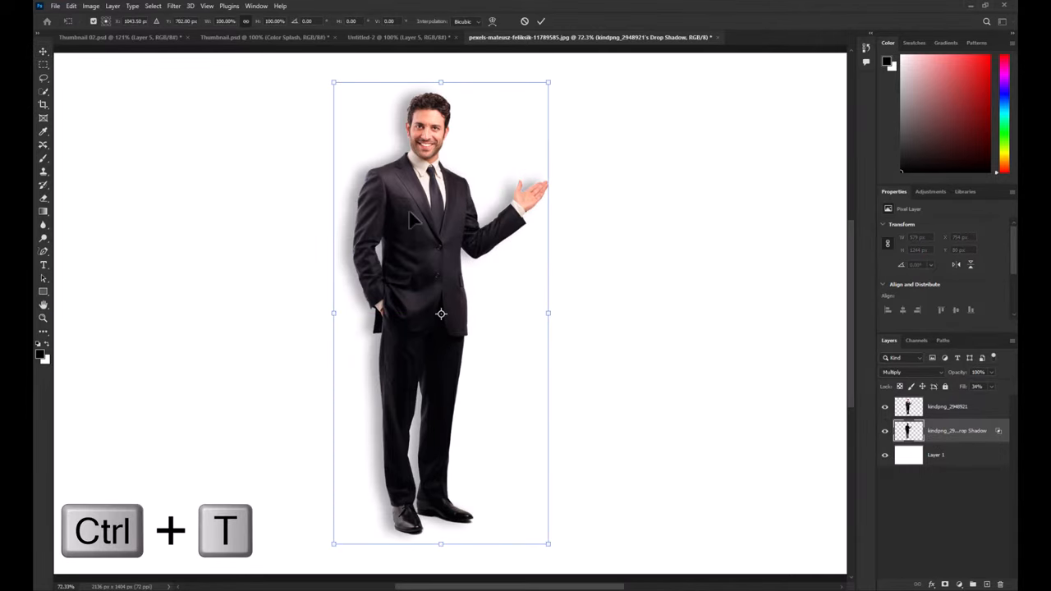